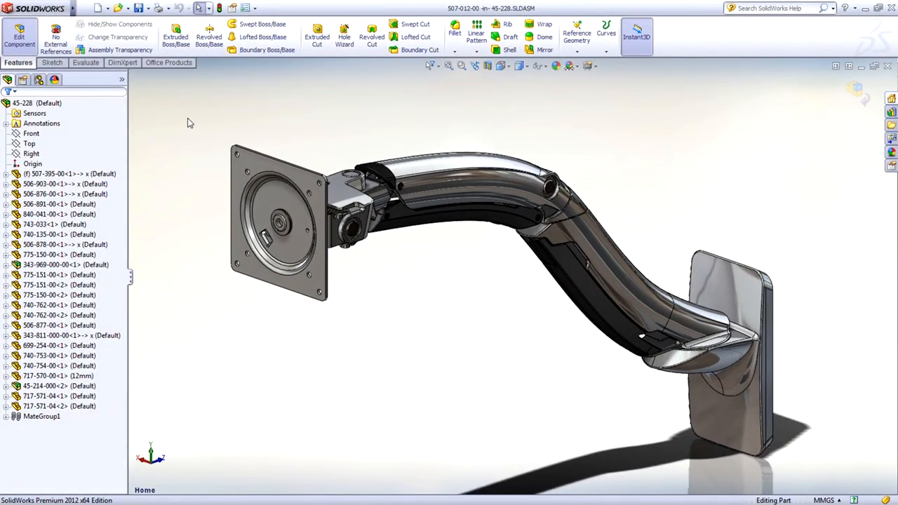
# - Open the 45-228 monitor-arm assembly drawing showing the changed 80 dimension (previously 75)
pyautogui.click(462, 66)
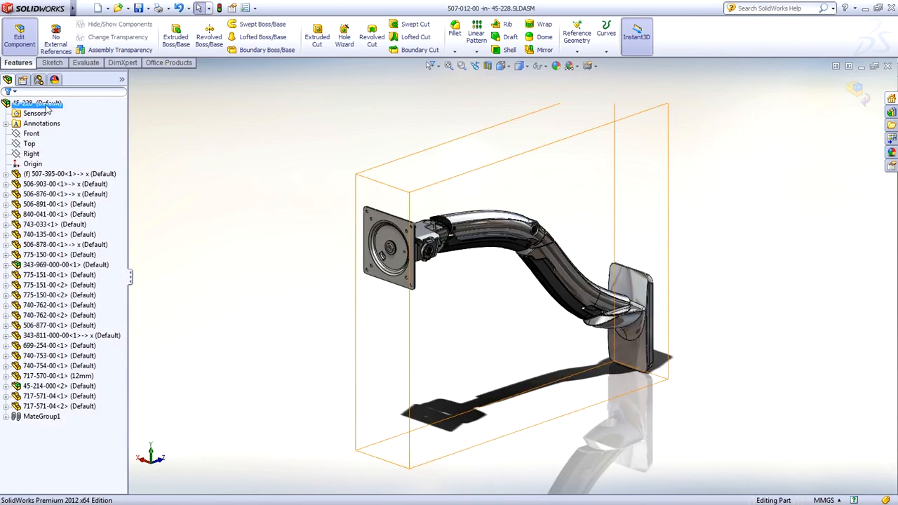
pyautogui.click(37, 104)
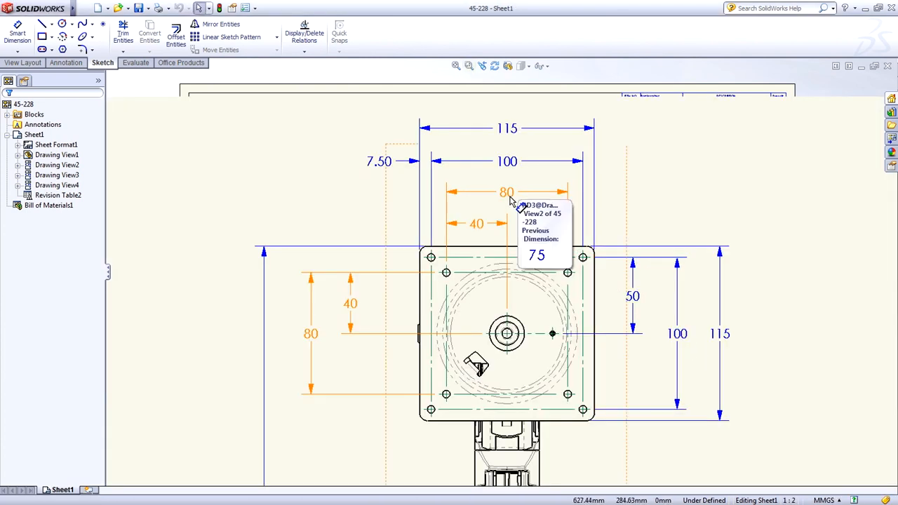
pyautogui.moveTo(485, 227)
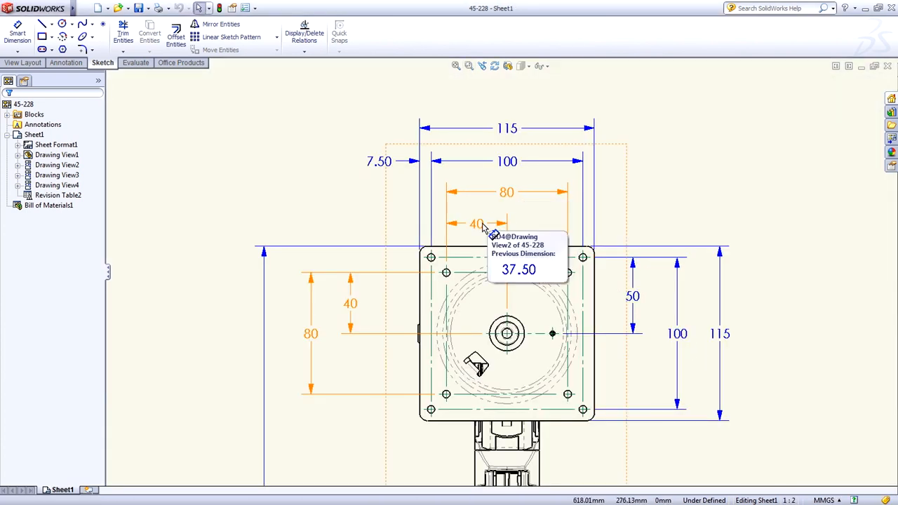
pyautogui.moveTo(317, 342)
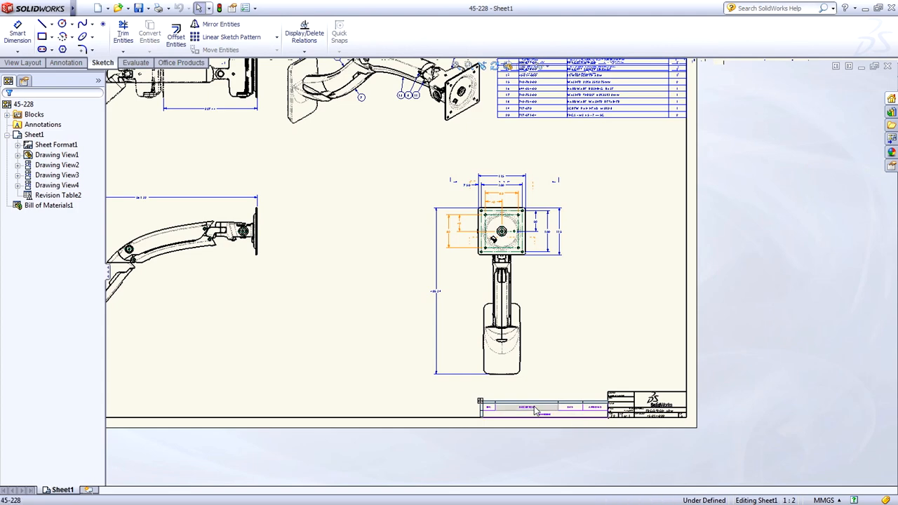
# - Open the 45-214-000 sub-assembly model from the drawing view
pyautogui.click(544, 407)
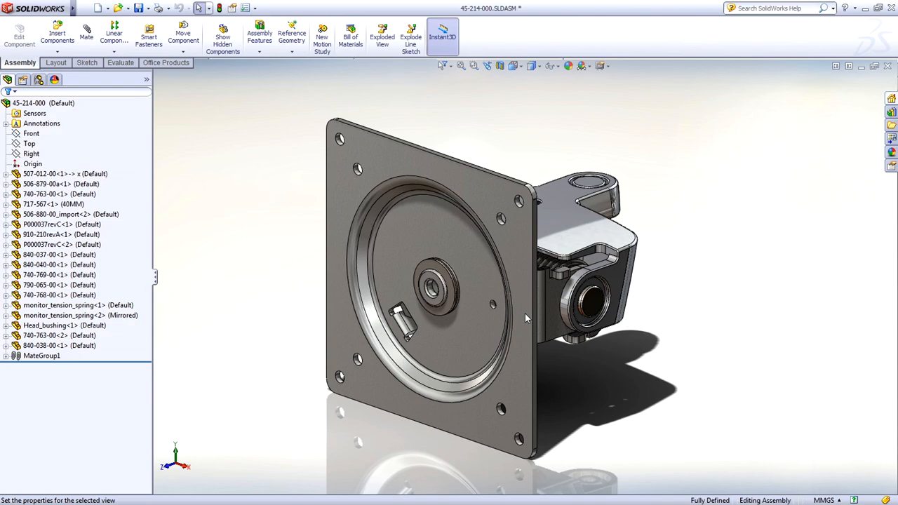
# - Open the 45-214-000 assembly's associated drawing from the FeatureManager tree
pyautogui.rightClick(30, 103)
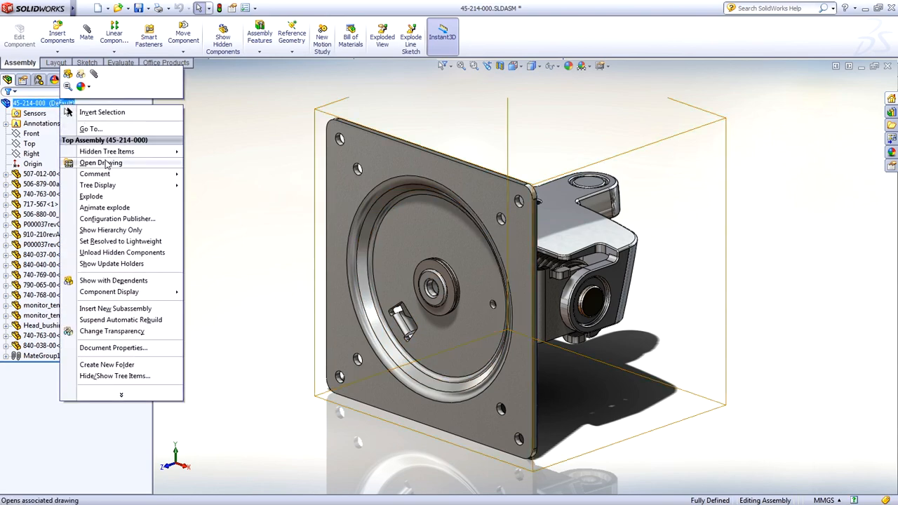
pyautogui.click(101, 163)
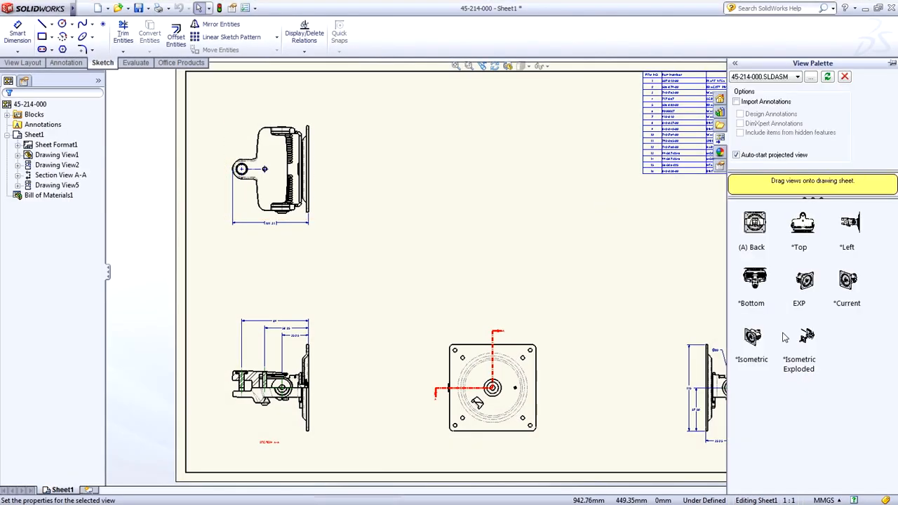
# - Place the Isometric Exploded view of 45-214-000 on the sheet with numbered balloons
pyautogui.click(798, 344)
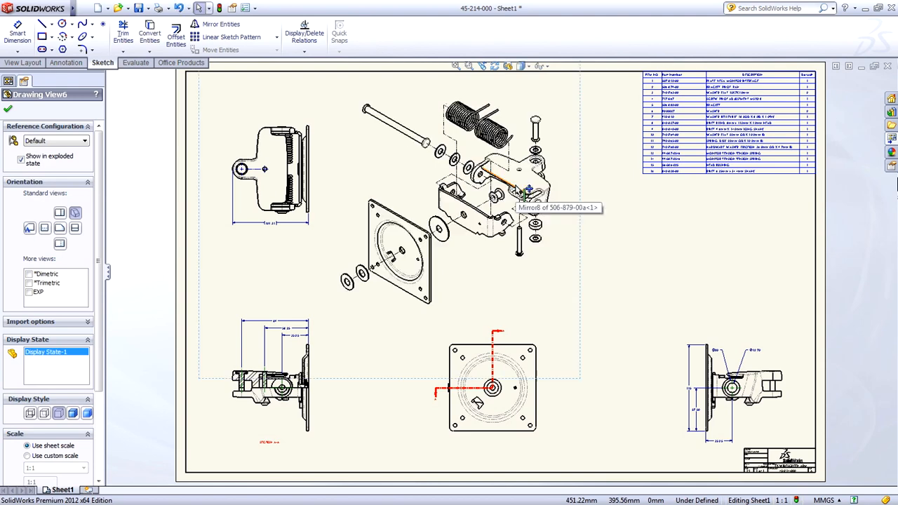
pyautogui.rightClick(522, 190)
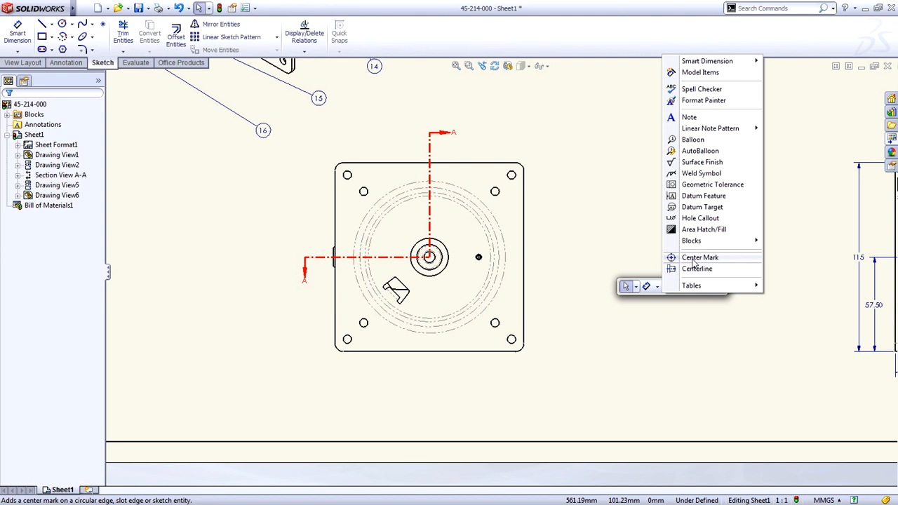
# - Auto-insert center marks on every hole of the square mounting-plate view
pyautogui.click(699, 257)
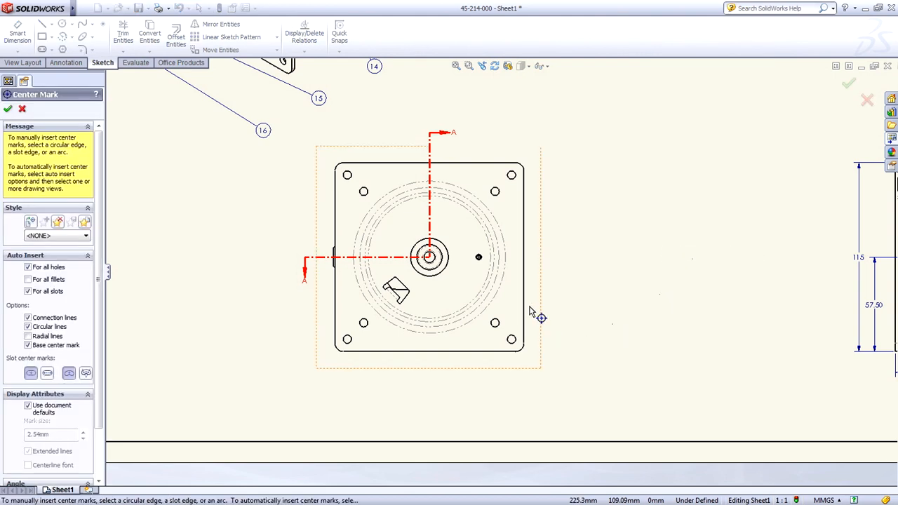
pyautogui.click(848, 84)
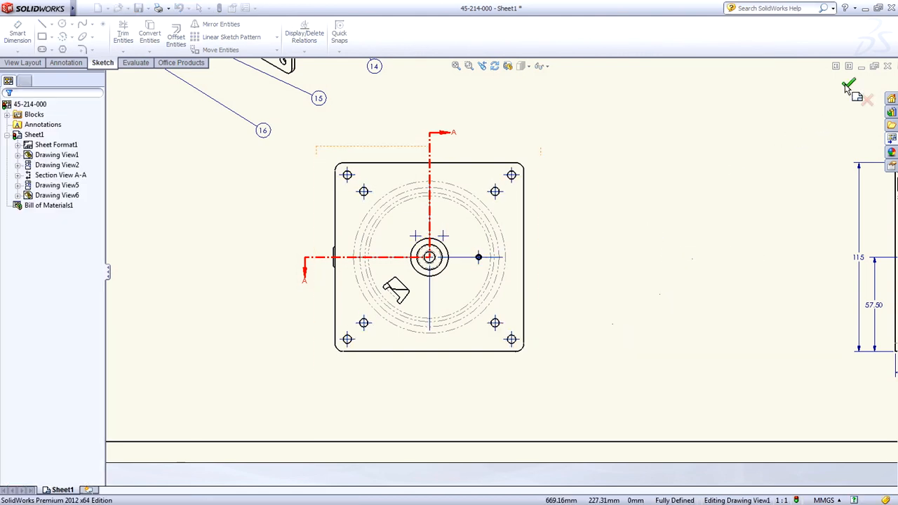